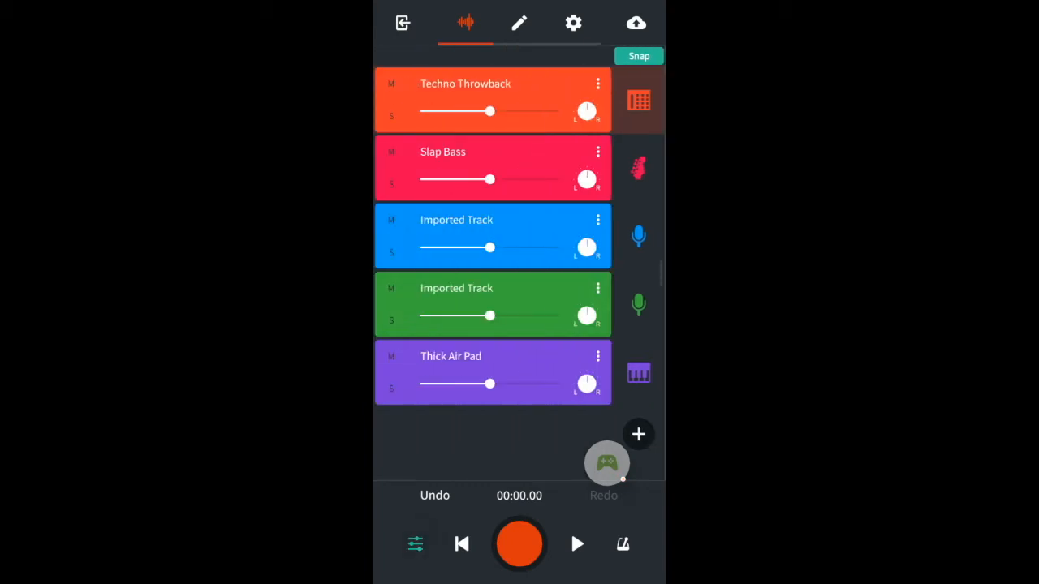
# Rename the blue track to 'guitar' and name the green track 'vocal'.
pyautogui.click(599, 220)
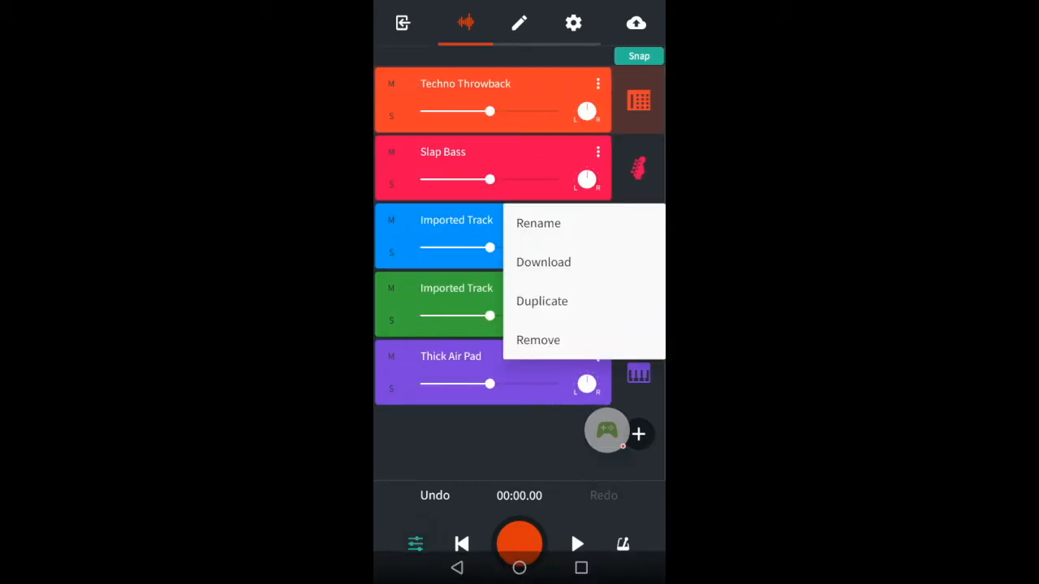
pyautogui.click(538, 224)
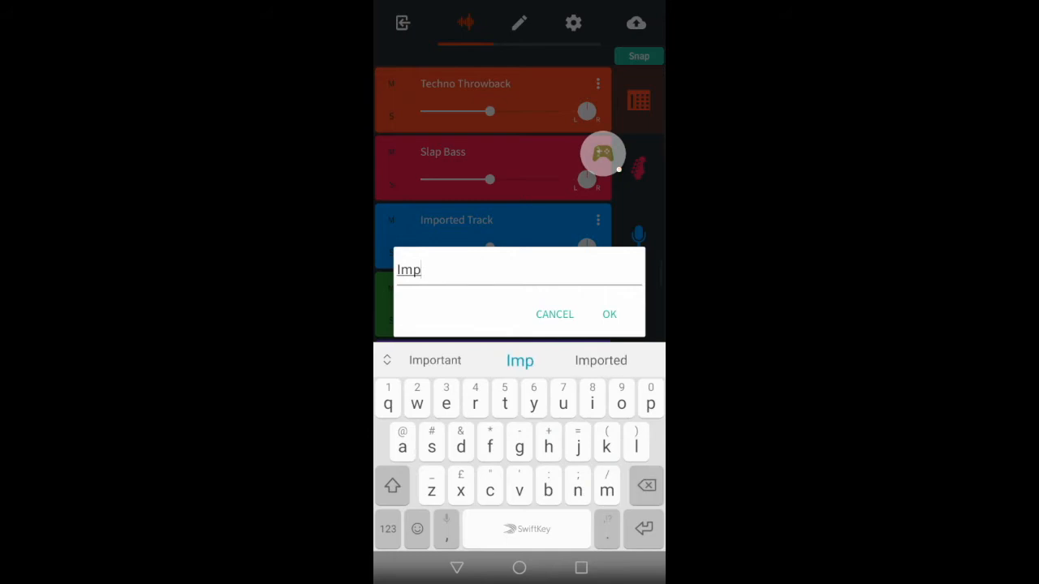
pyautogui.click(608, 314)
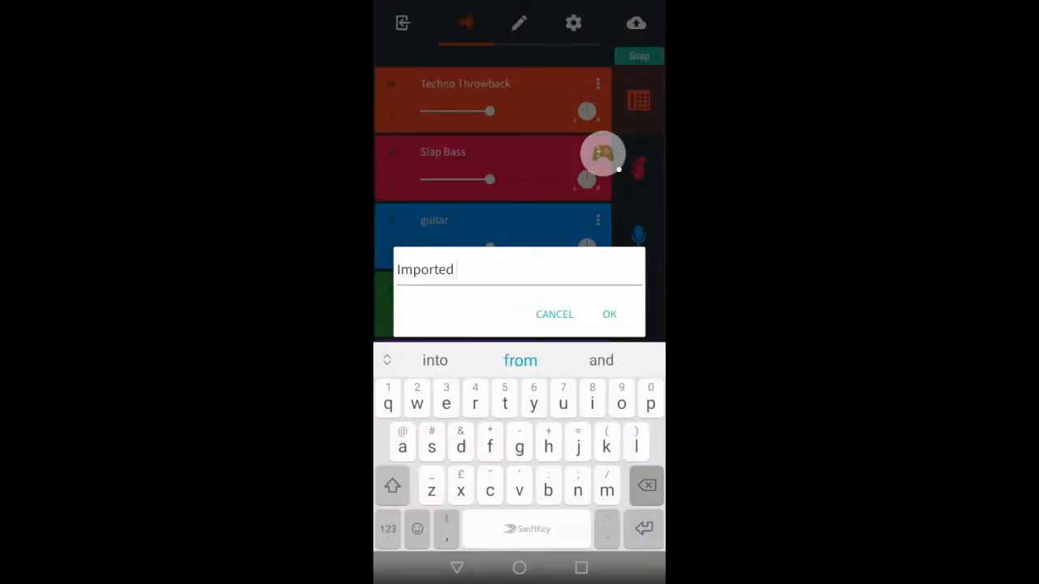
pyautogui.write('vocal')
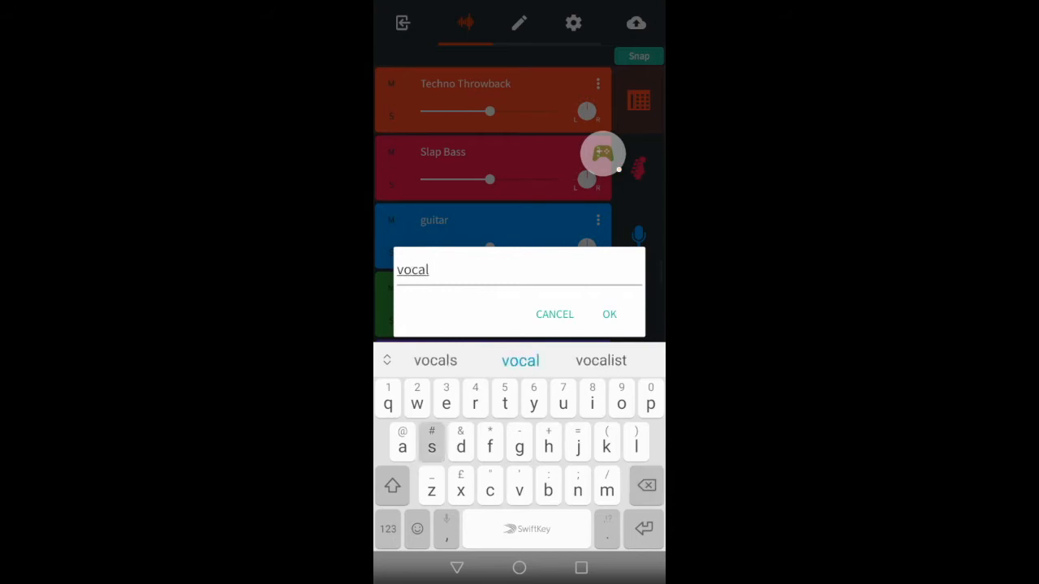
pyautogui.click(608, 314)
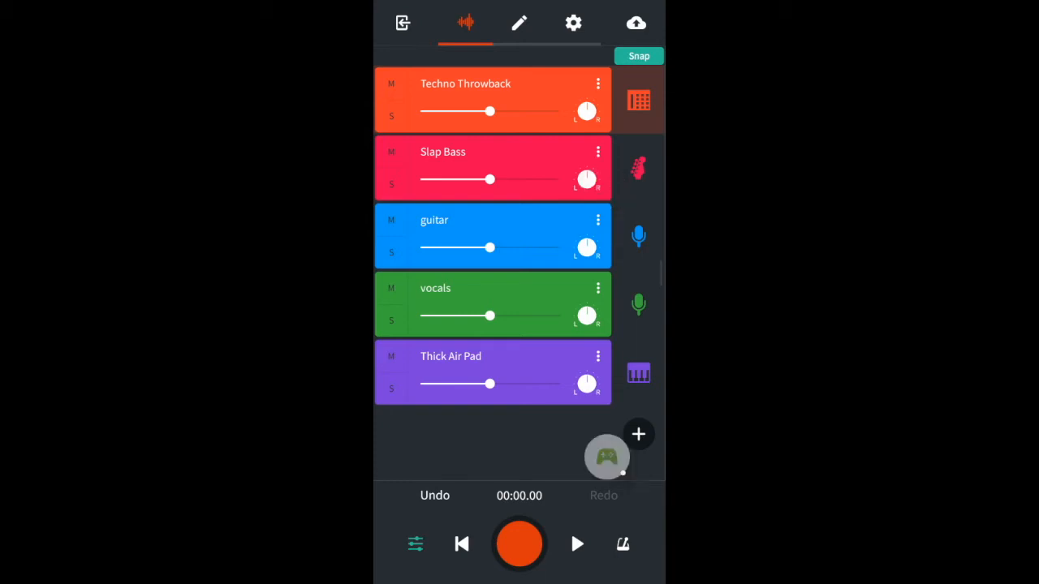
# Turn the guitar track's pan knob off centre.
pyautogui.moveTo(587, 179); pyautogui.dragTo(586, 179)
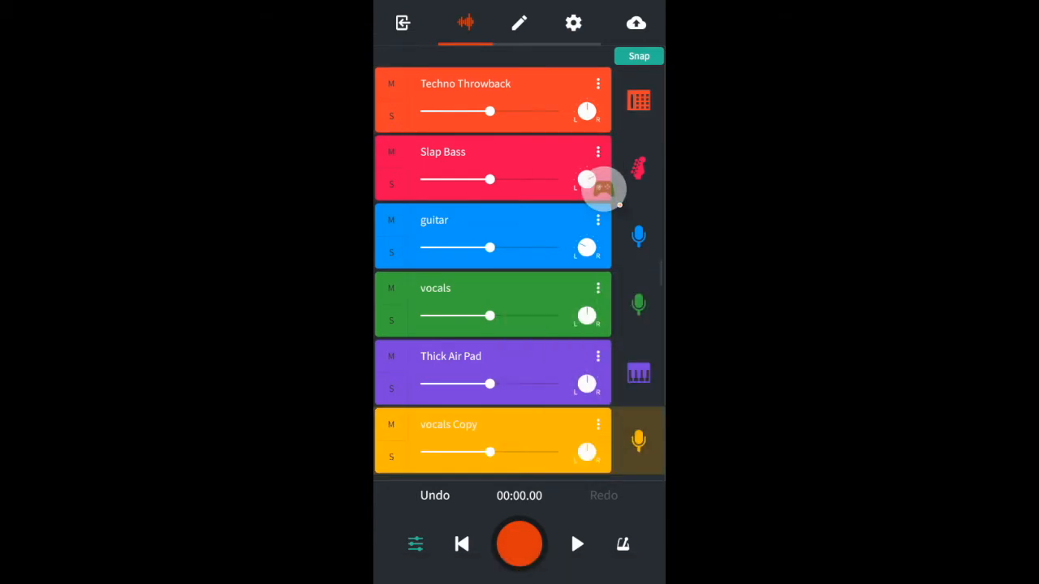
# Rename the vocals Copy track from its options menu, starting to edit the name.
pyautogui.click(598, 220)
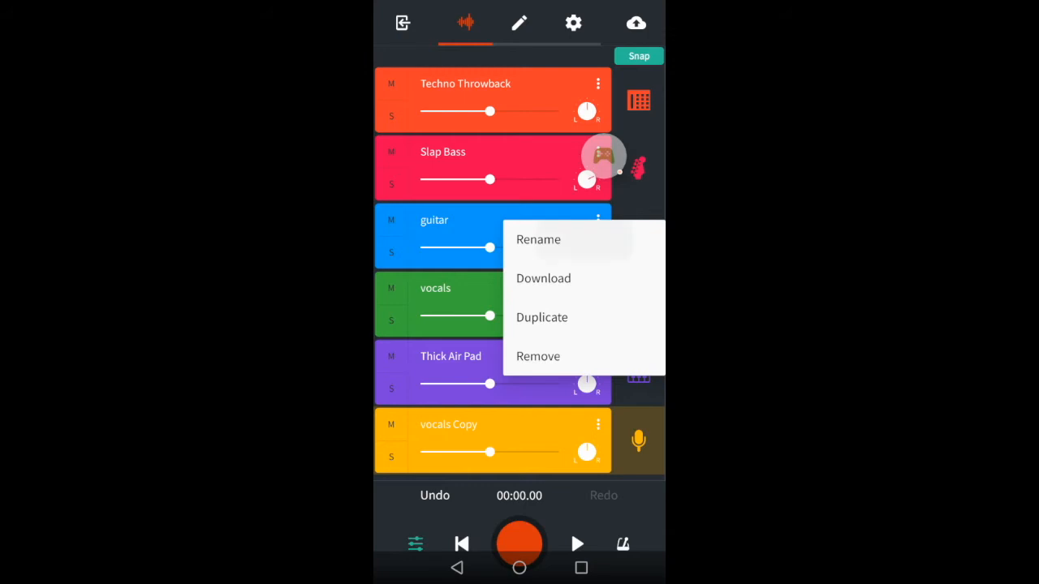
pyautogui.click(538, 239)
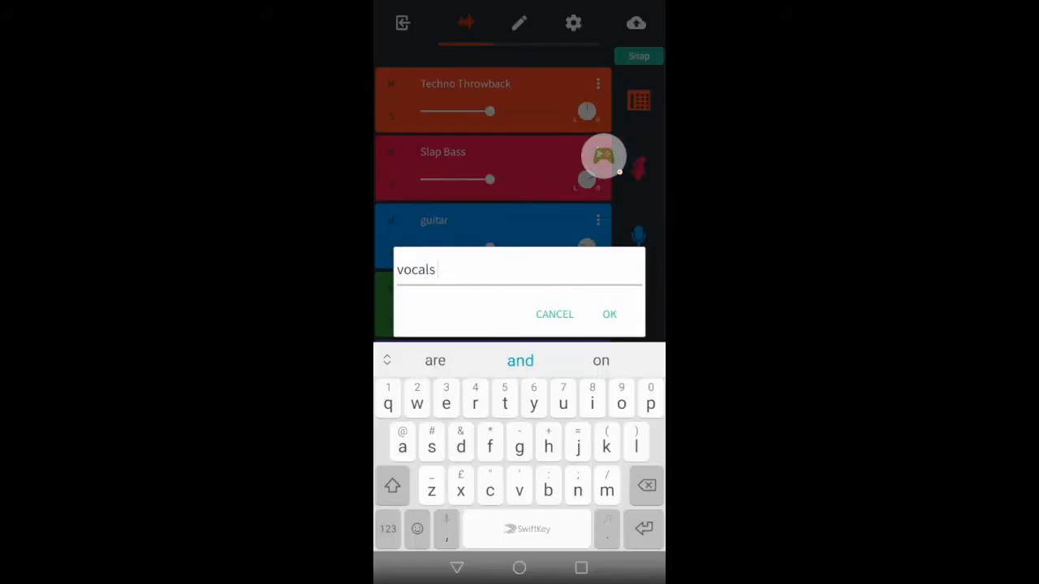
pyautogui.click(608, 314)
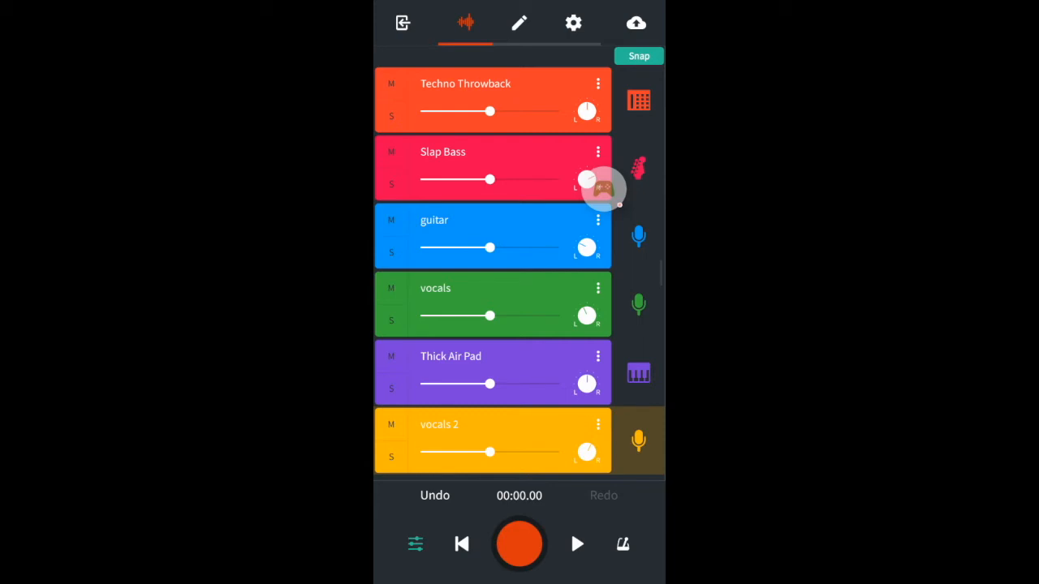
pyautogui.scroll(-3)
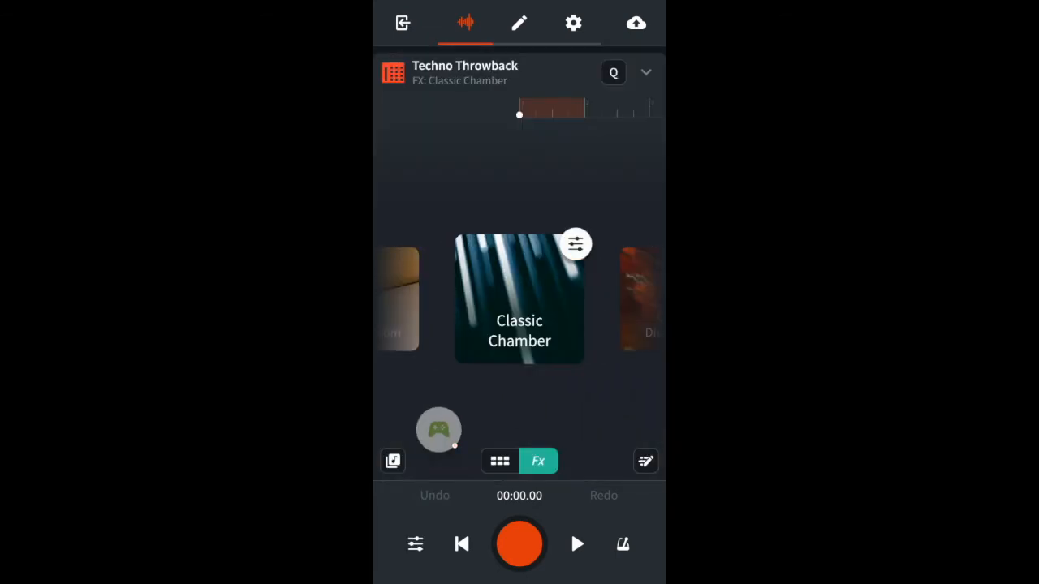
# Close Techno Throwback, open Slap Bass and browse its effect presets.
pyautogui.click(499, 461)
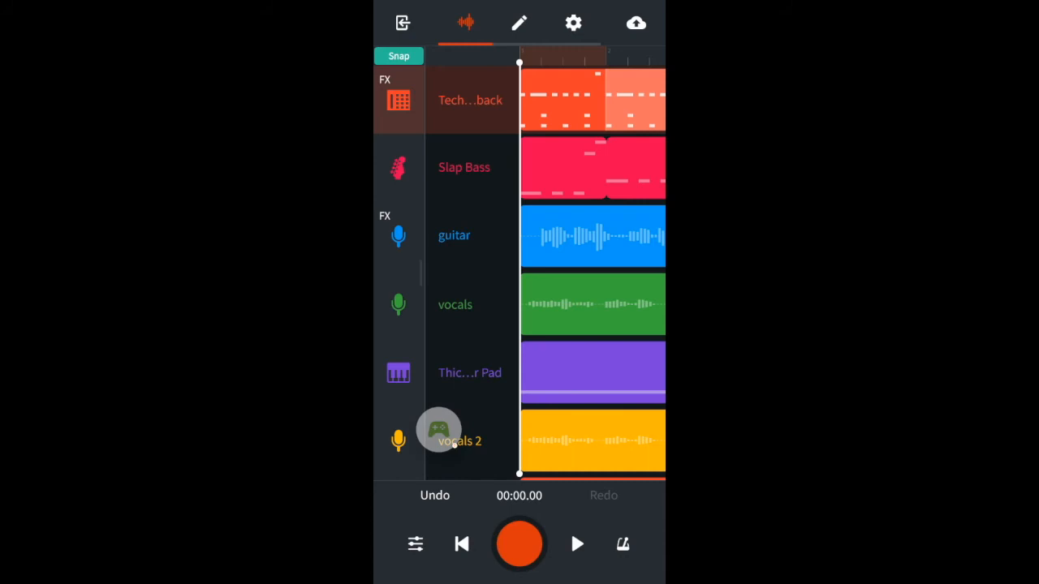
pyautogui.click(463, 167)
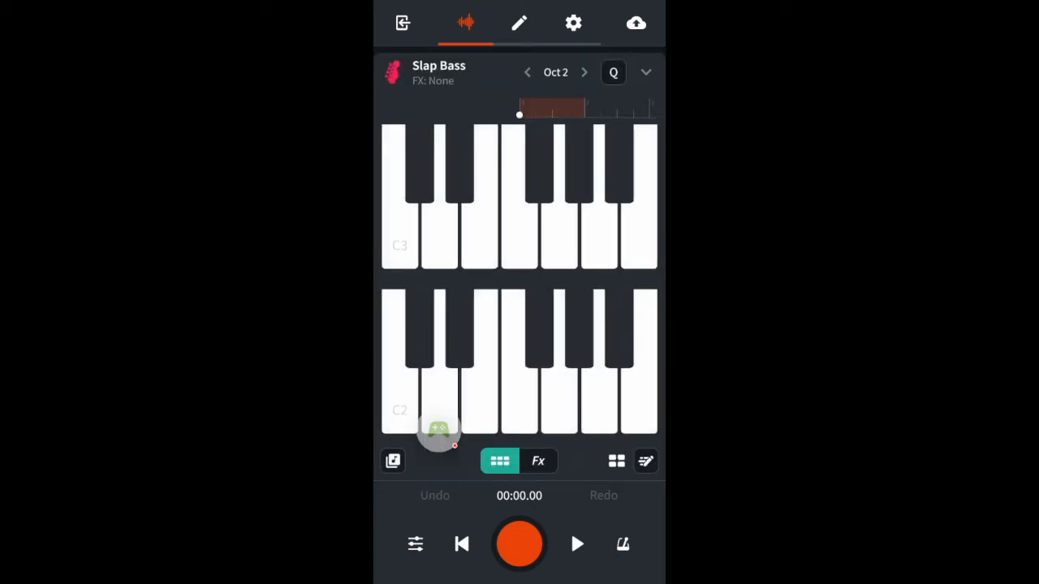
pyautogui.click(538, 461)
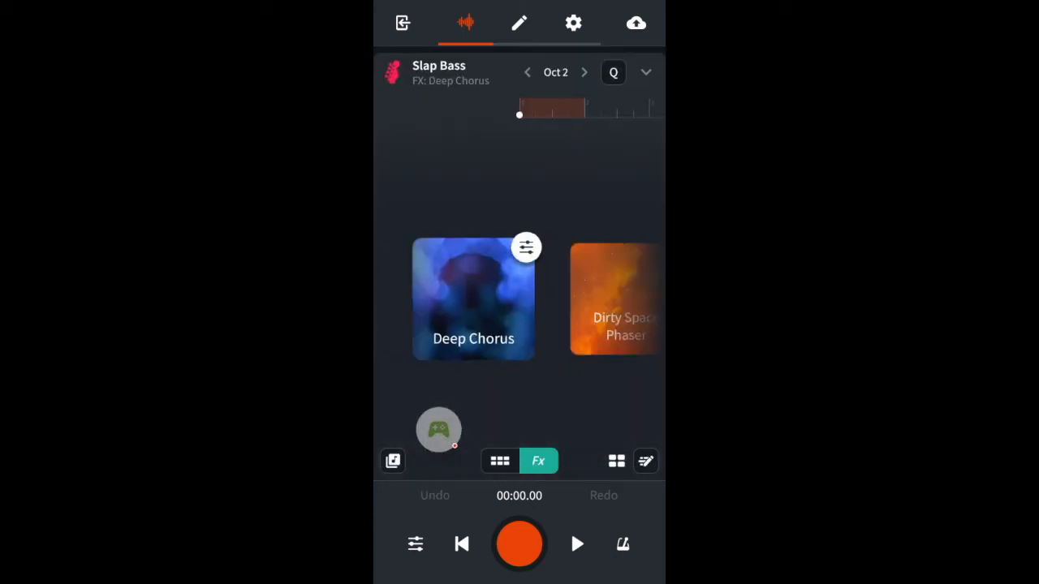
pyautogui.hscroll(-3)
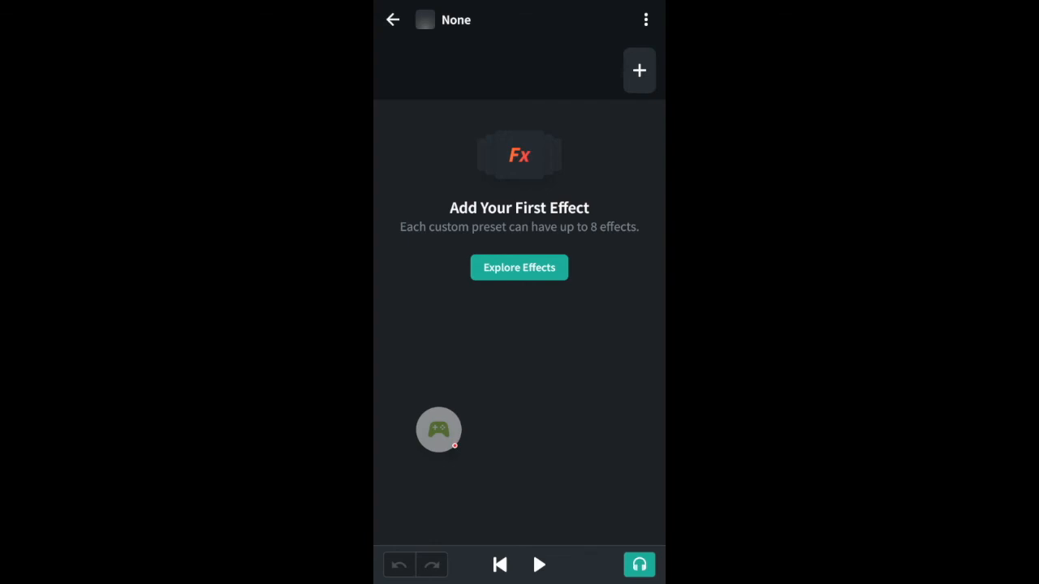
# Add a Multi Cab Pro cabinet to the preset using the 4x12 M-Groove cab.
pyautogui.click(518, 267)
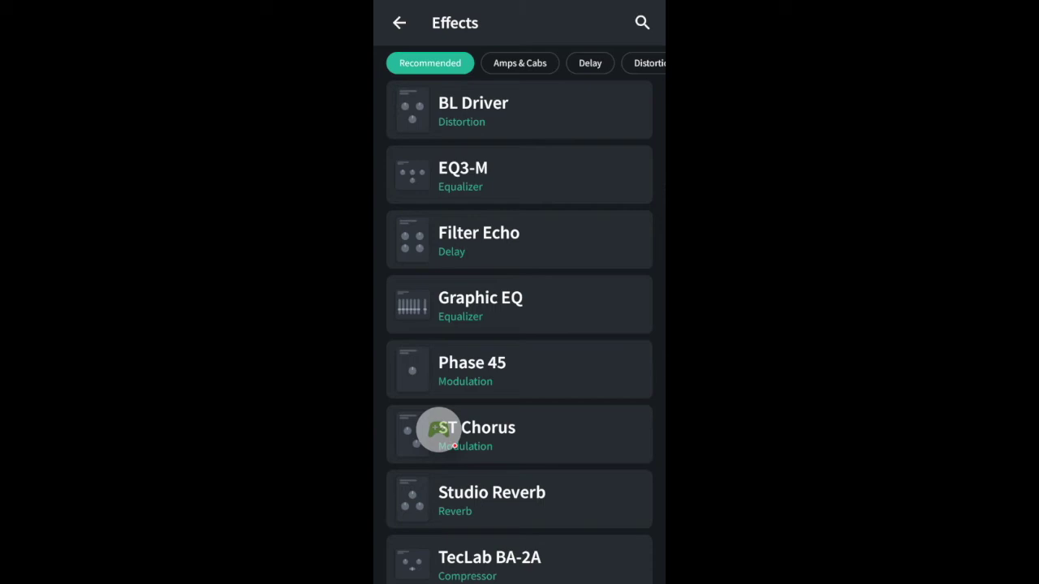
pyautogui.click(520, 62)
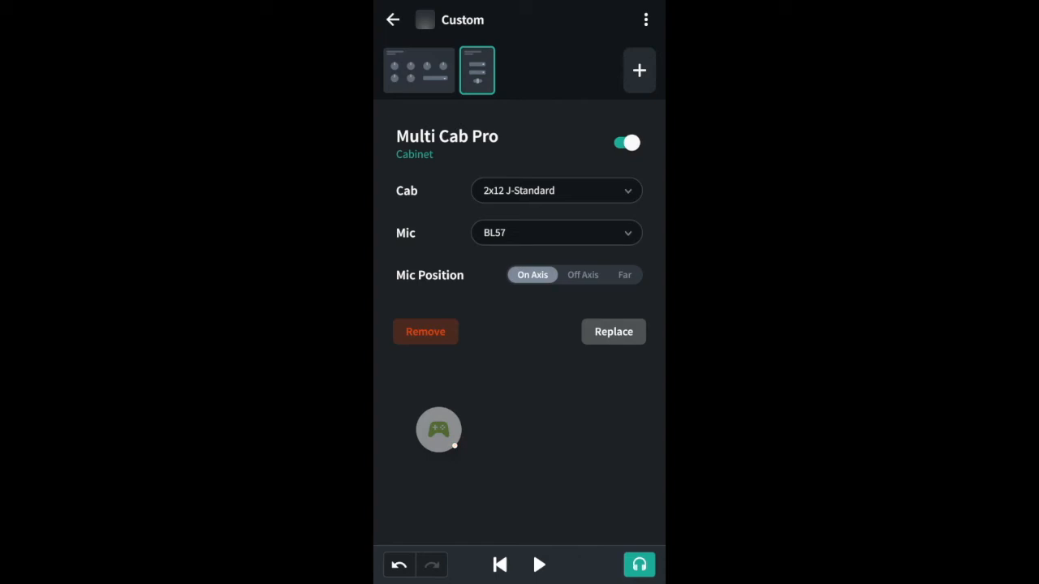
pyautogui.click(556, 190)
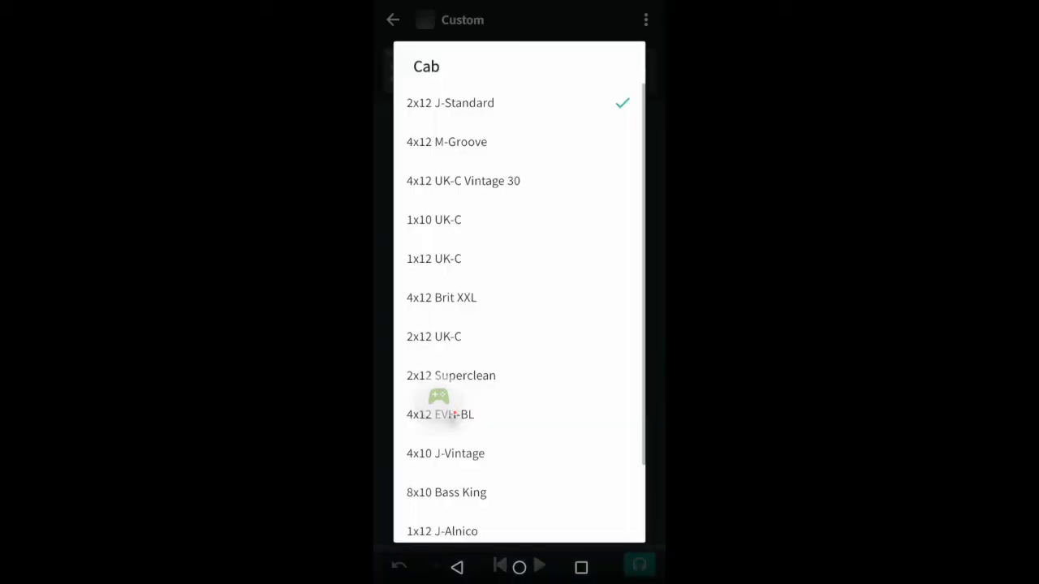
pyautogui.click(446, 141)
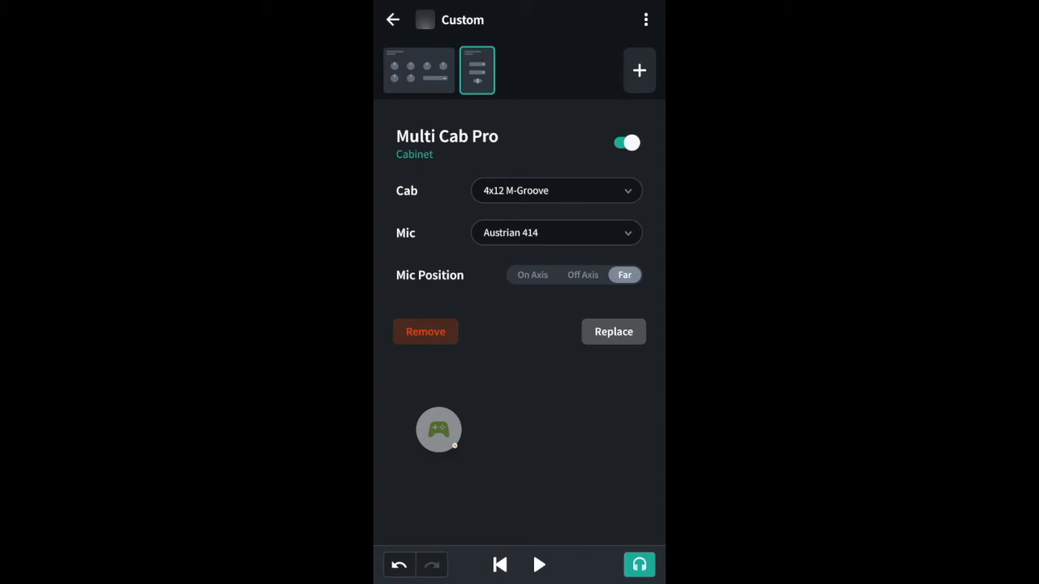
pyautogui.click(392, 20)
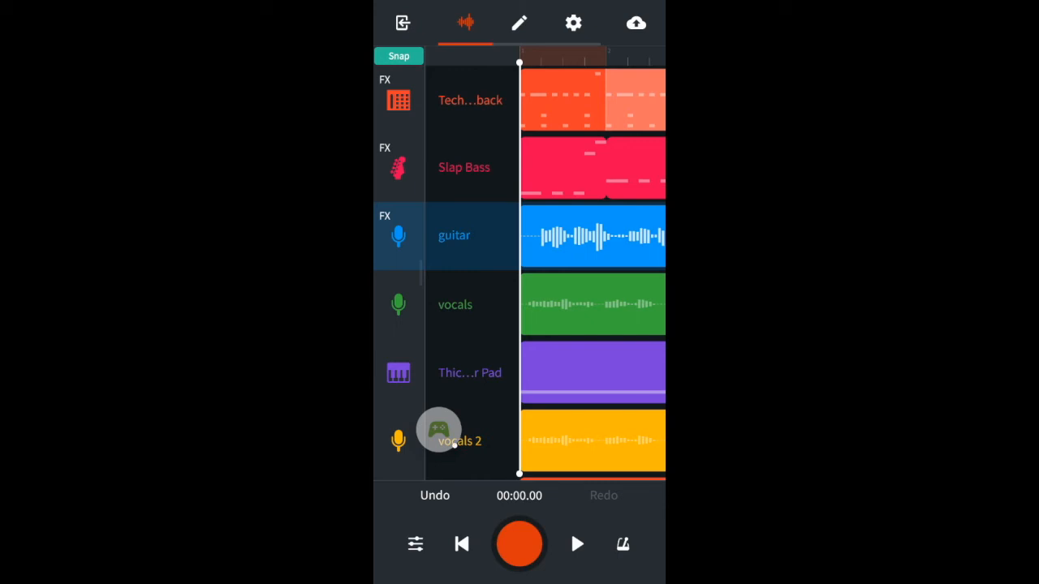
# Lower the Techno Throwback and guitar volumes in the mixer and stop playback.
pyautogui.click(415, 544)
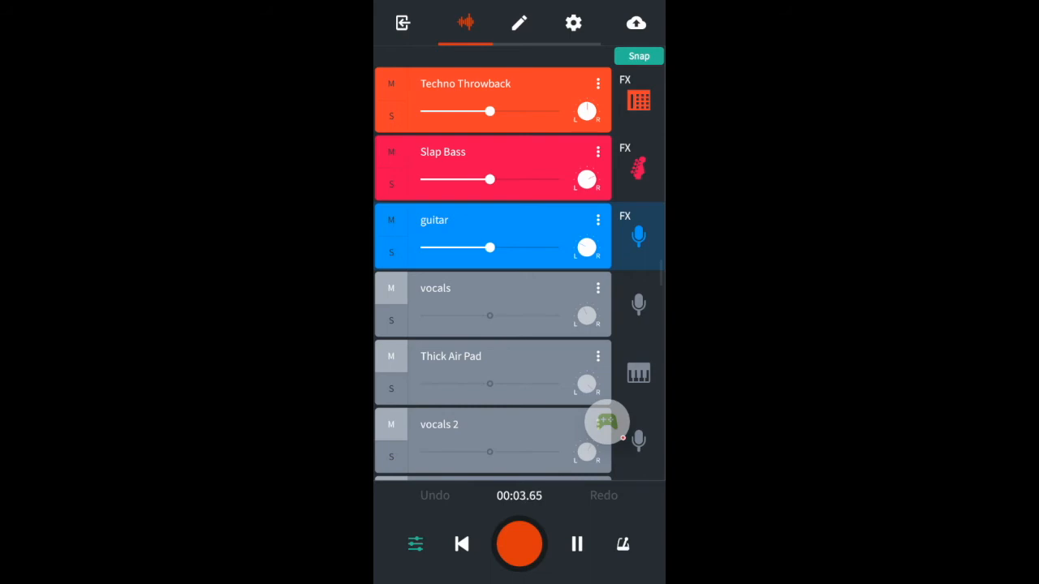
pyautogui.moveTo(490, 111); pyautogui.dragTo(467, 111)
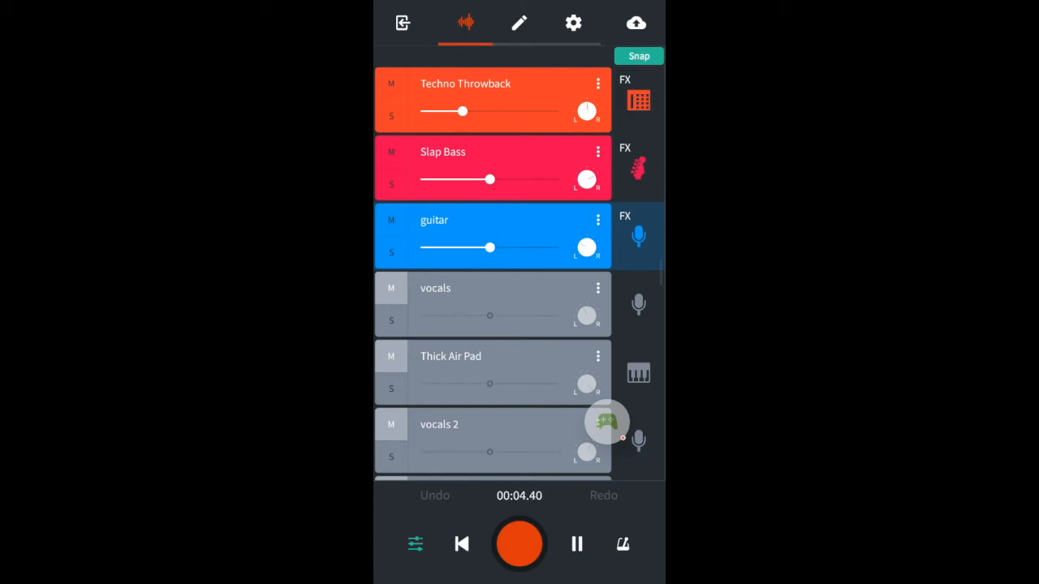
pyautogui.moveTo(489, 248); pyautogui.dragTo(462, 248)
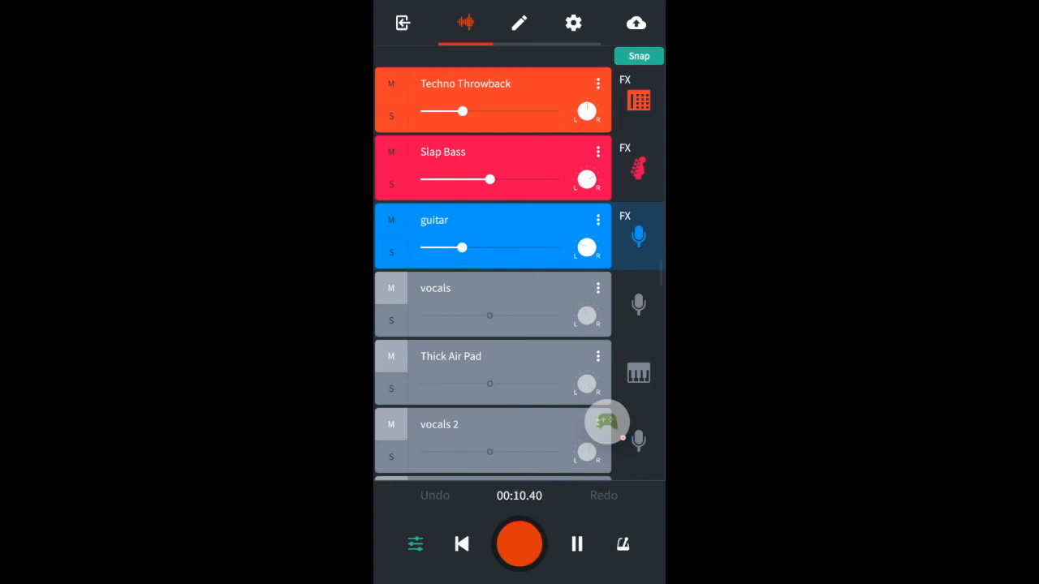
pyautogui.click(576, 544)
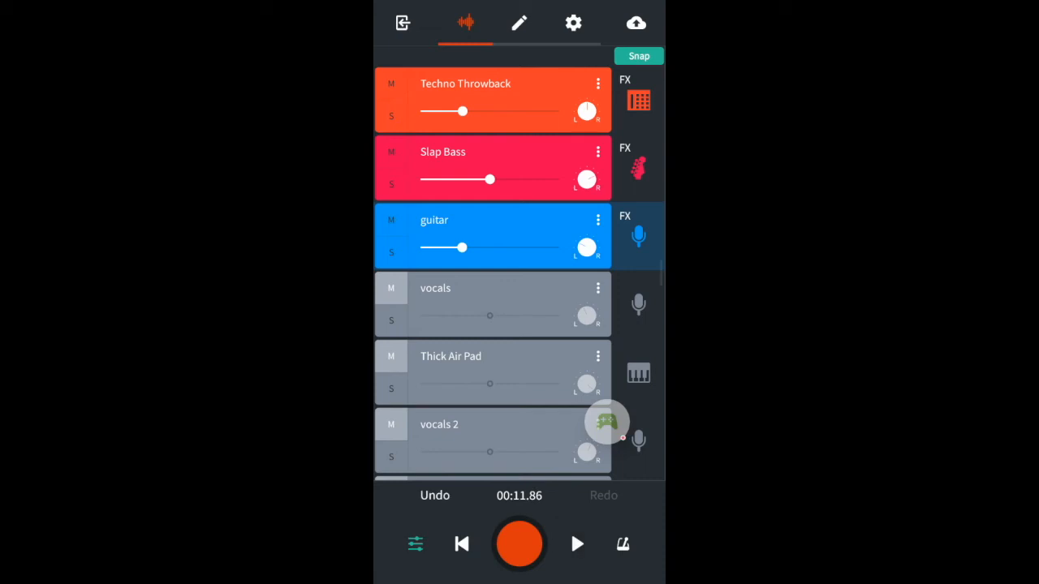
pyautogui.scroll(-3)
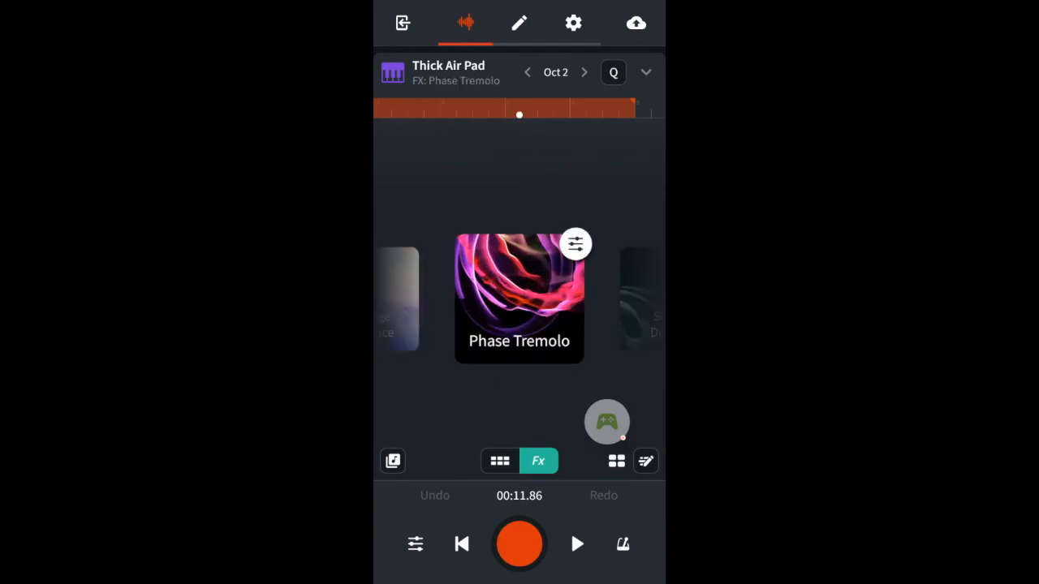
# Show the Thick Air Pad copy track's piano keyboard.
pyautogui.click(499, 461)
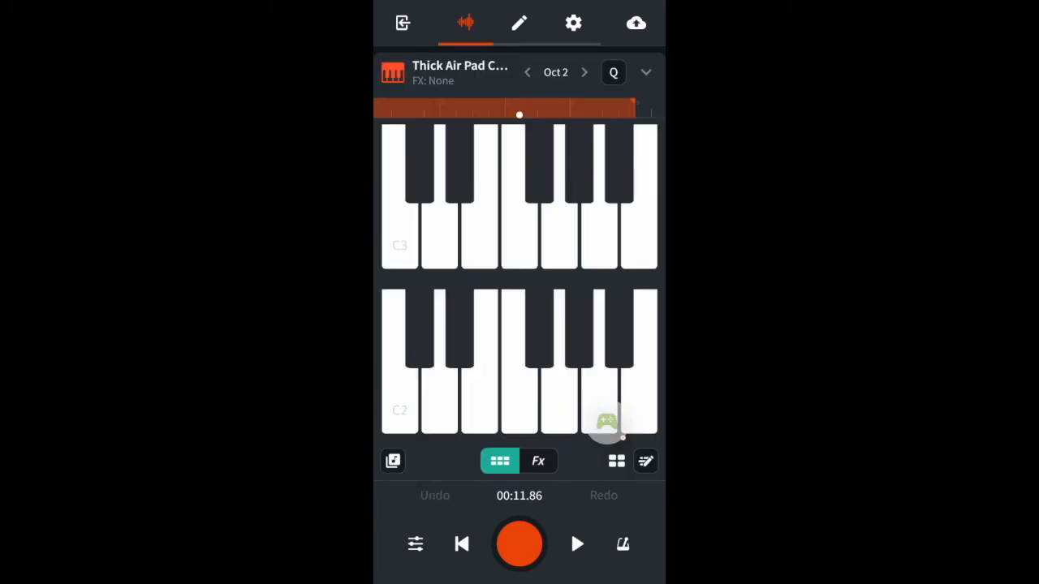
# Open the instrument library, filter to Keyboards and scroll down to String Pad.
pyautogui.click(538, 461)
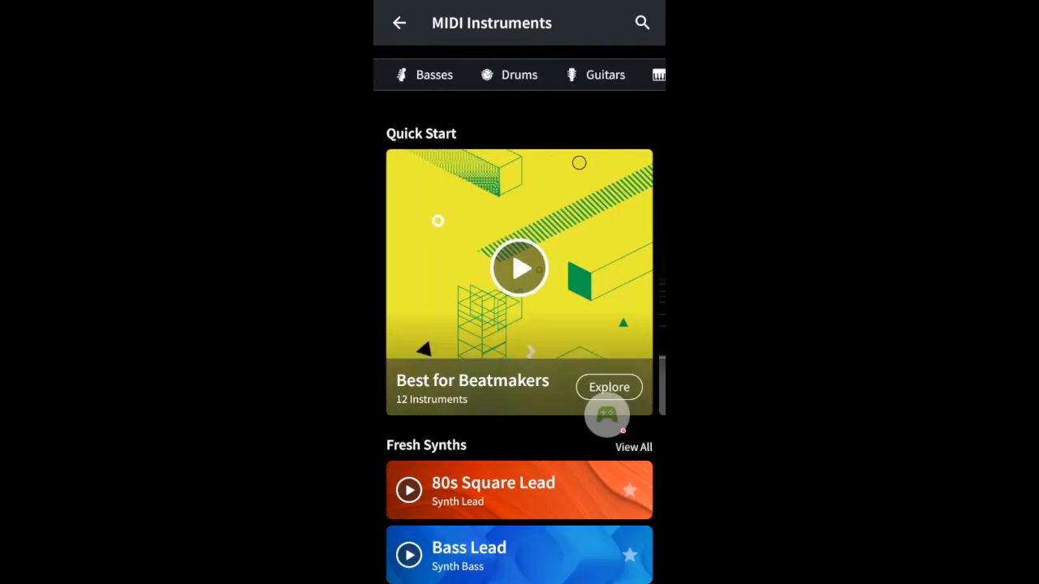
pyautogui.click(658, 75)
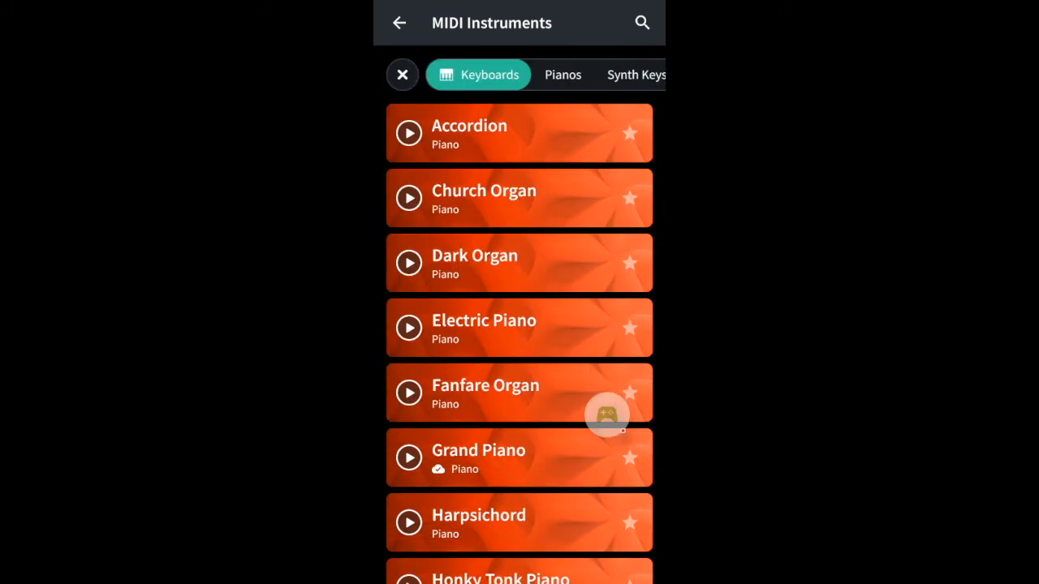
pyautogui.scroll(-3)
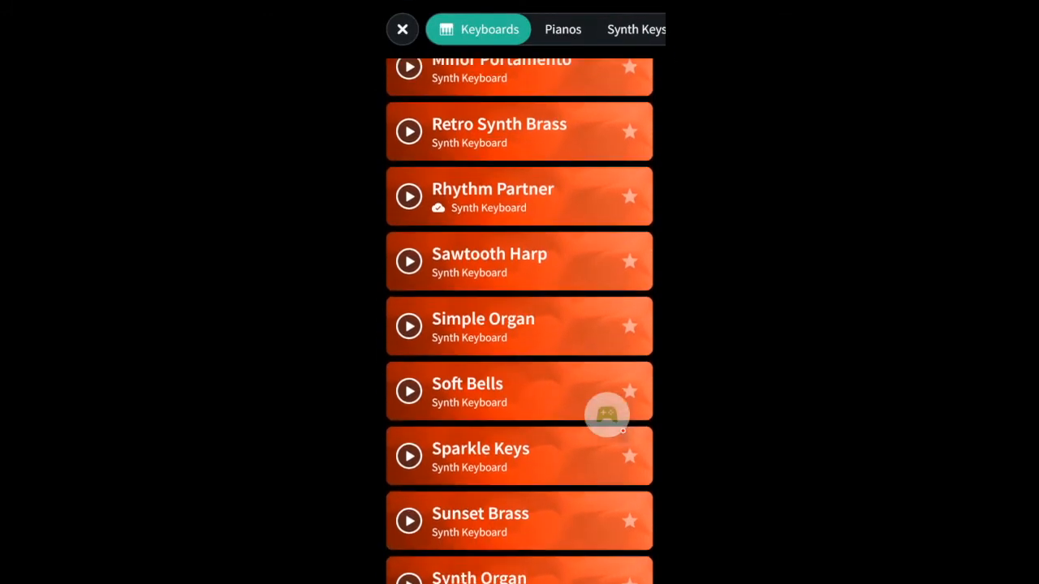
pyautogui.scroll(-3)
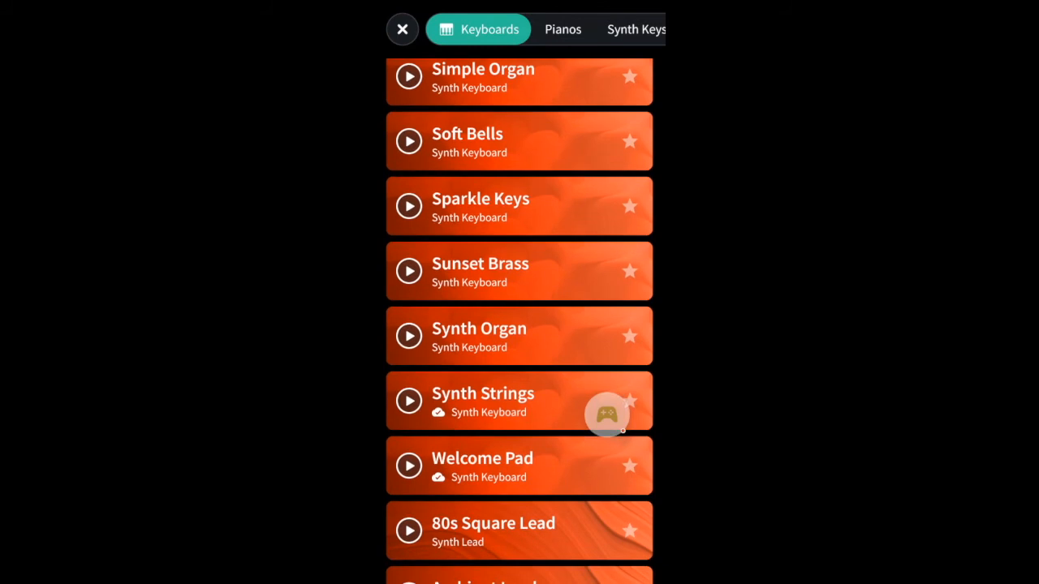
pyautogui.scroll(-3)
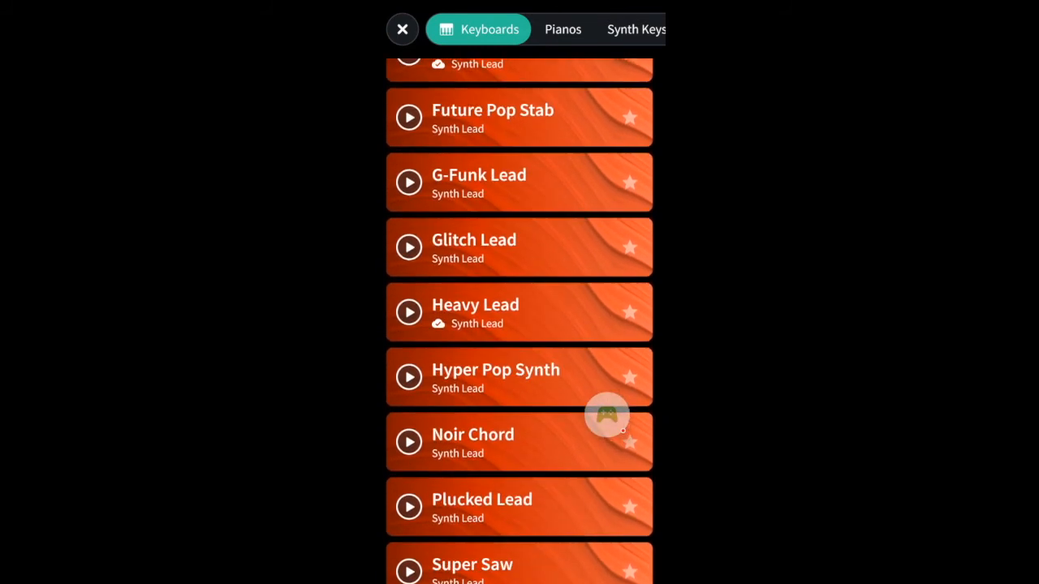
pyautogui.scroll(-3)
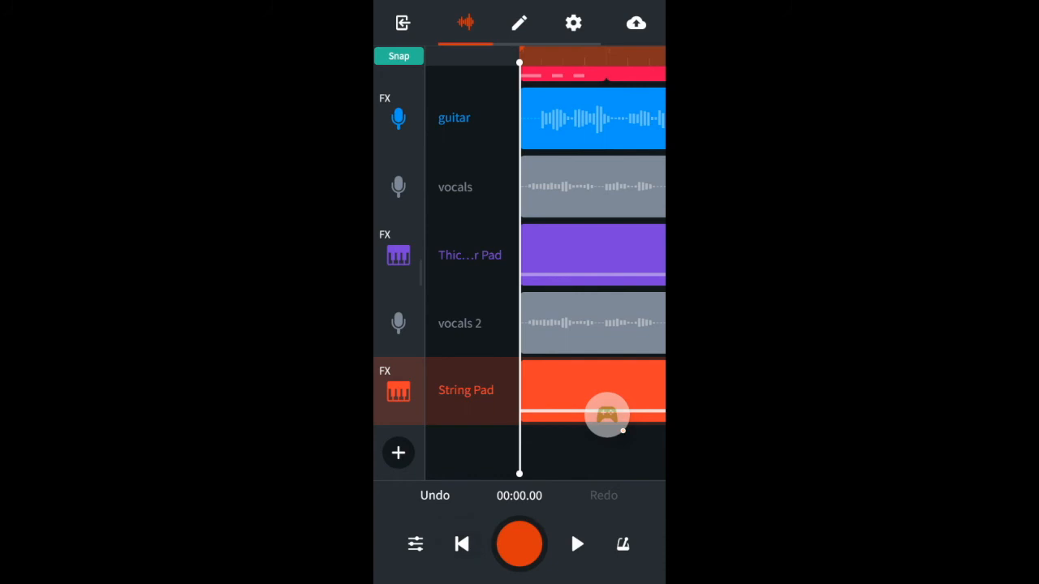
# Lower the Thick Air Pad volume in the mixer and enable FX on vocals.
pyautogui.click(414, 545)
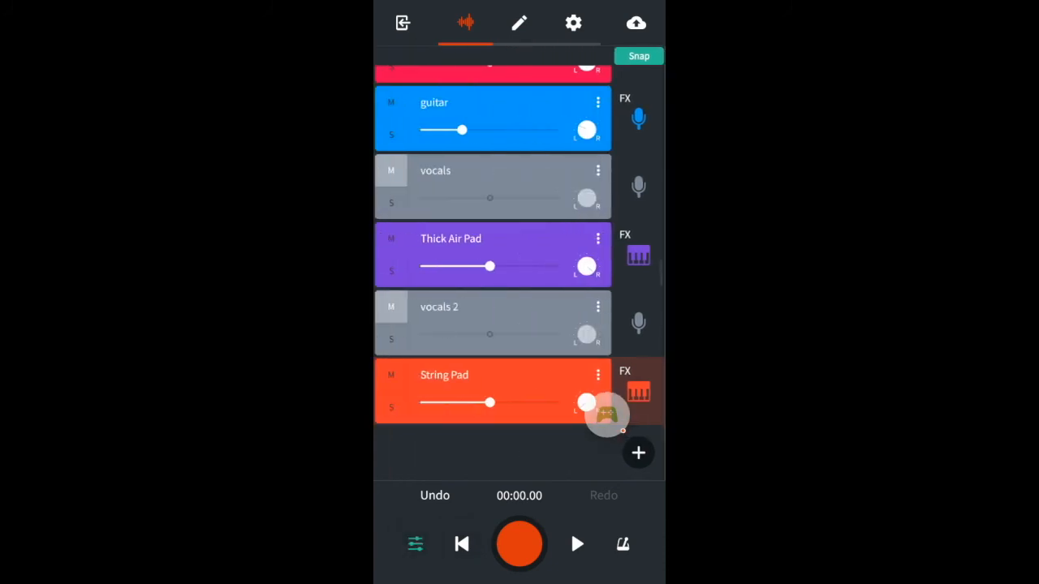
pyautogui.click(577, 544)
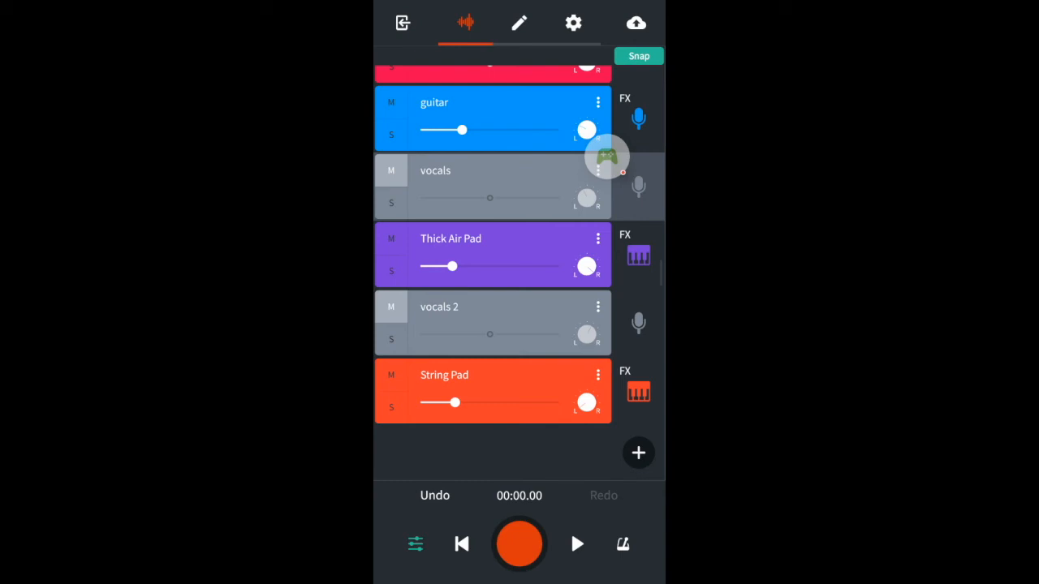
pyautogui.click(391, 171)
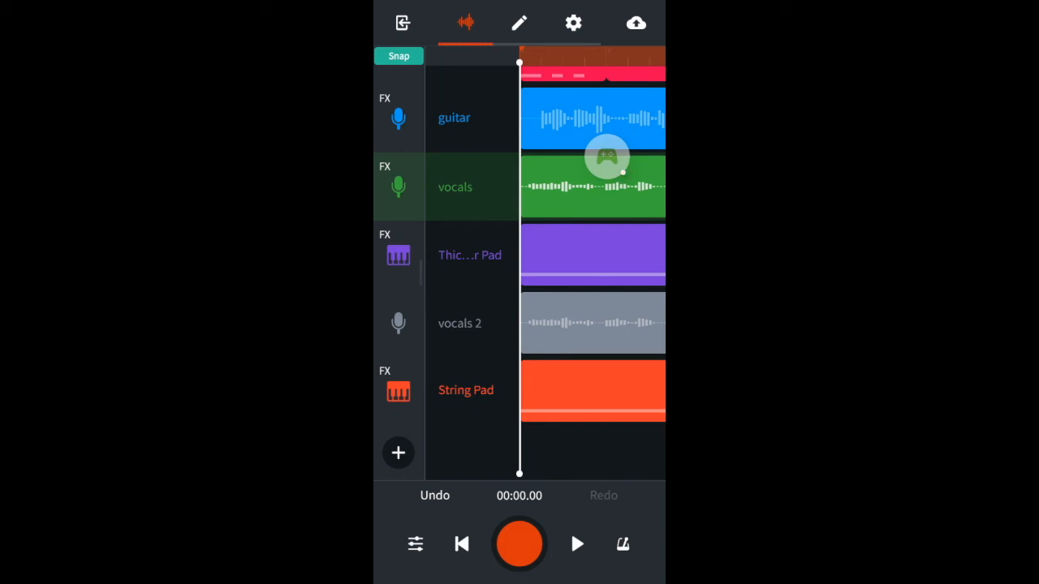
# Open vocals 2's effect presets, swipe to 70s Ballad and open its settings.
pyautogui.click(413, 544)
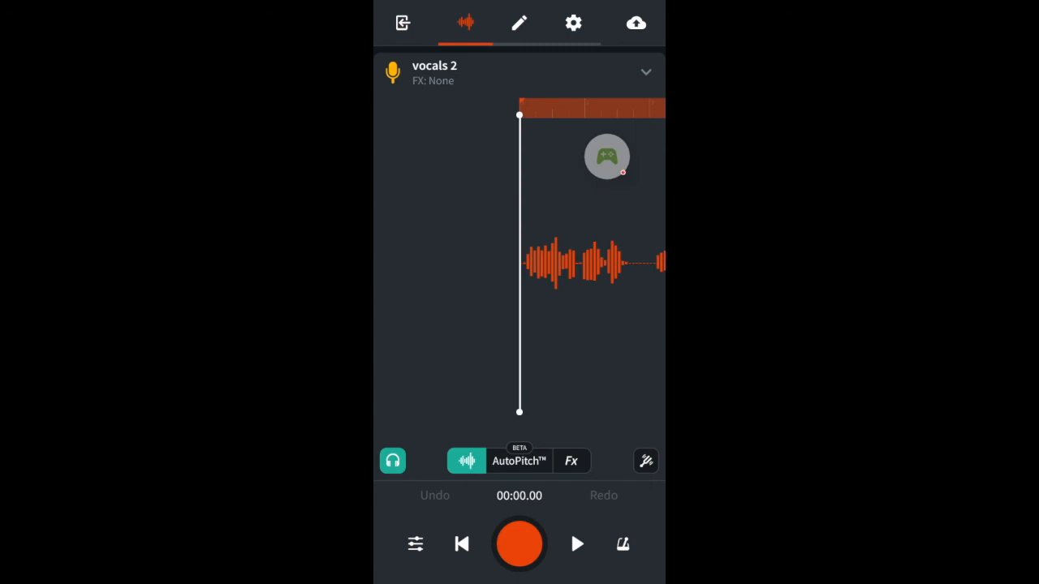
pyautogui.click(571, 461)
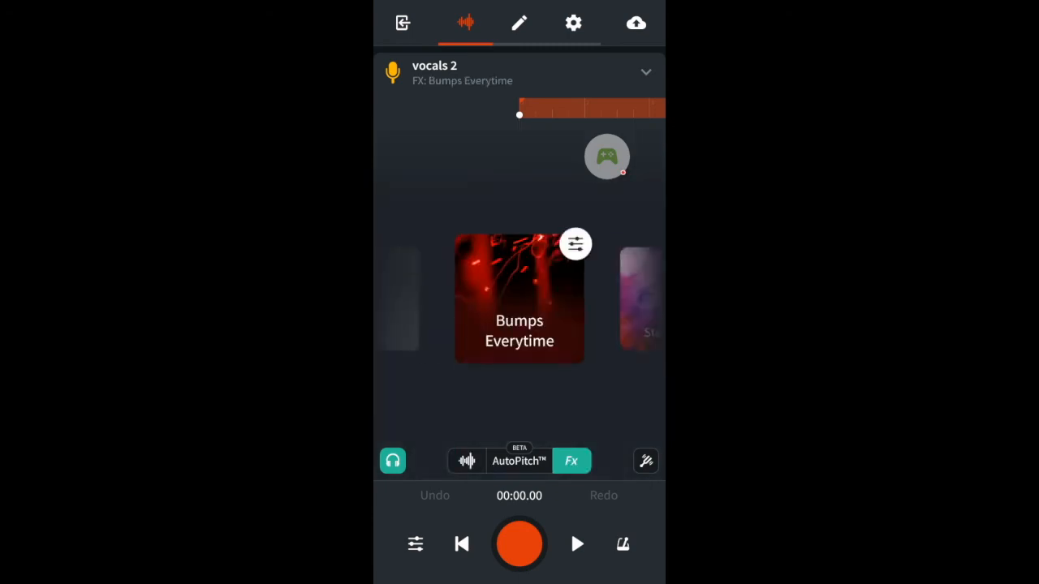
pyautogui.hscroll(-3)
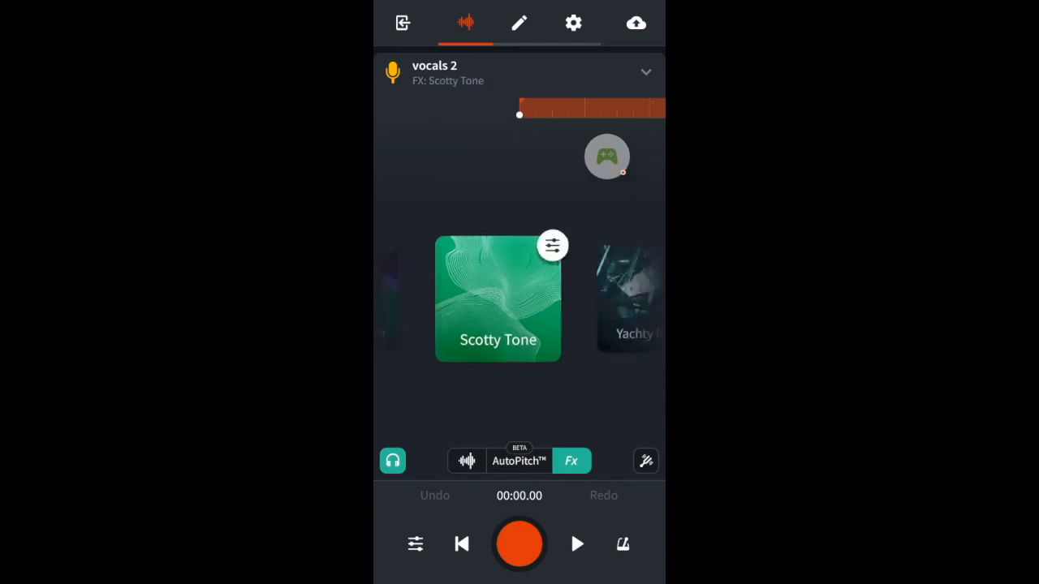
pyautogui.hscroll(-3)
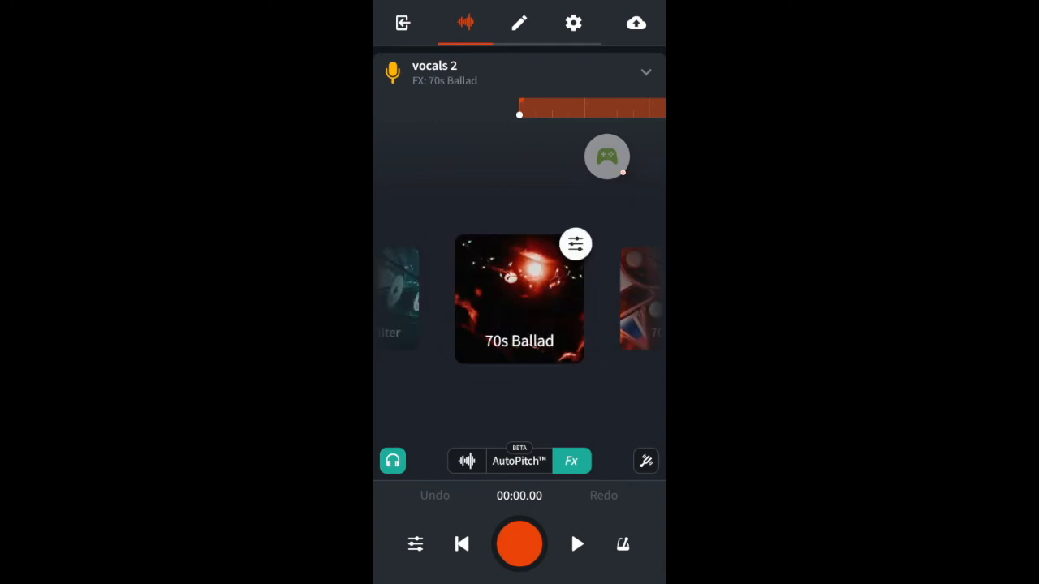
pyautogui.click(575, 244)
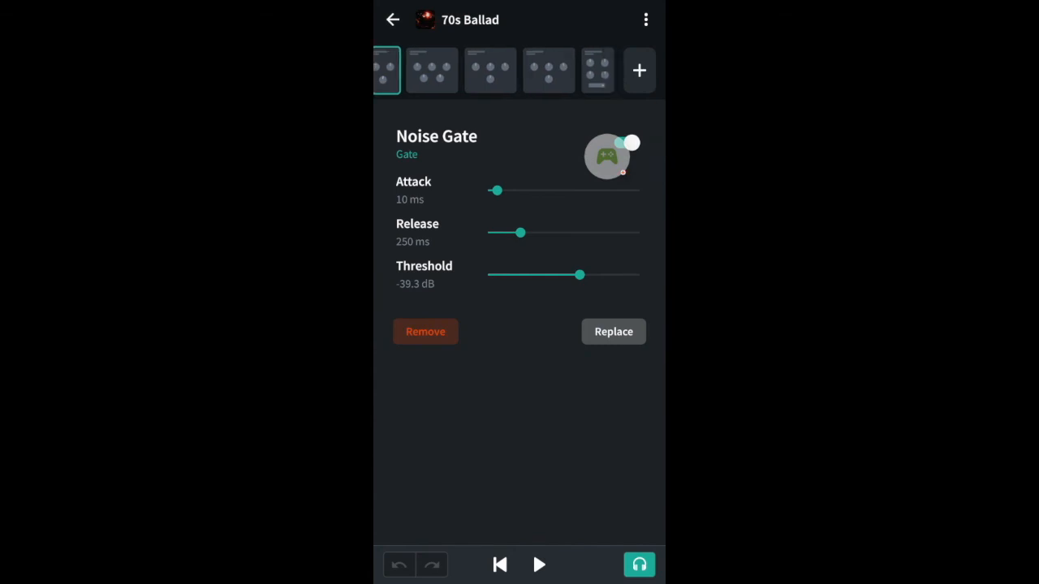
# Raise the Space Maker reverb mix on vocals 2 from 33% to 46%, then close the track editor.
pyautogui.click(598, 70)
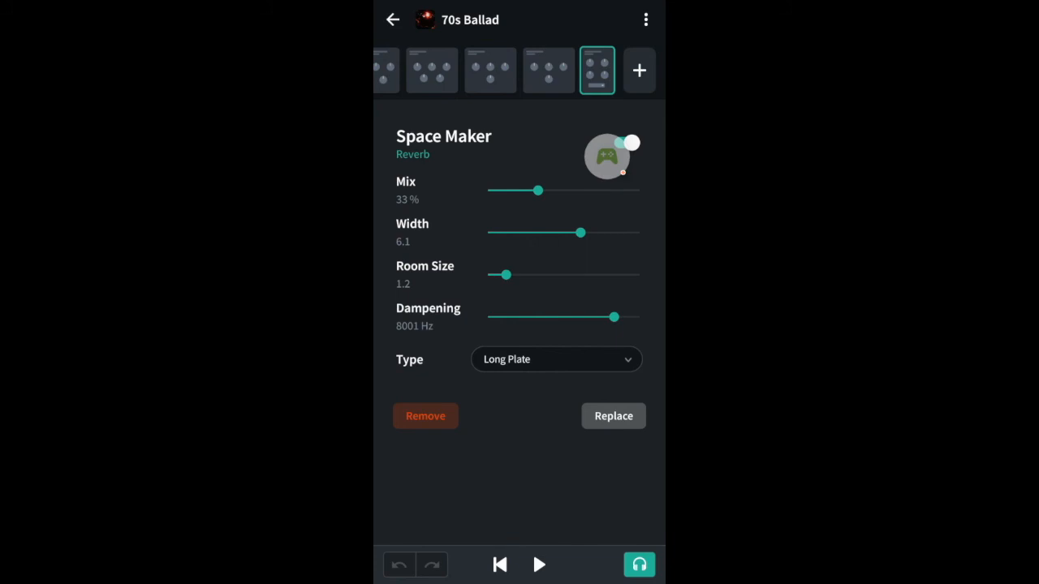
pyautogui.moveTo(537, 190); pyautogui.dragTo(557, 190)
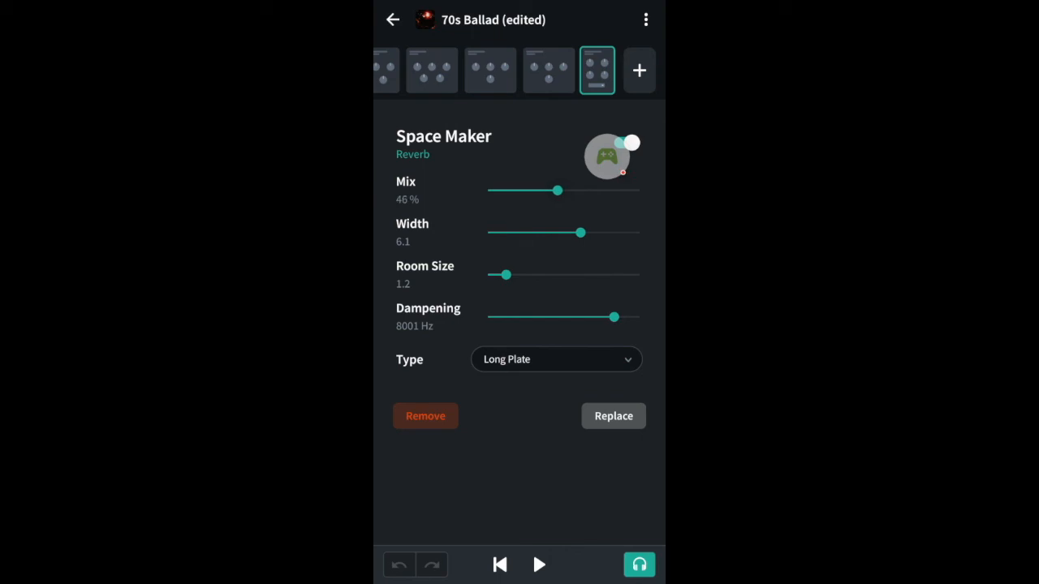
pyautogui.click(389, 20)
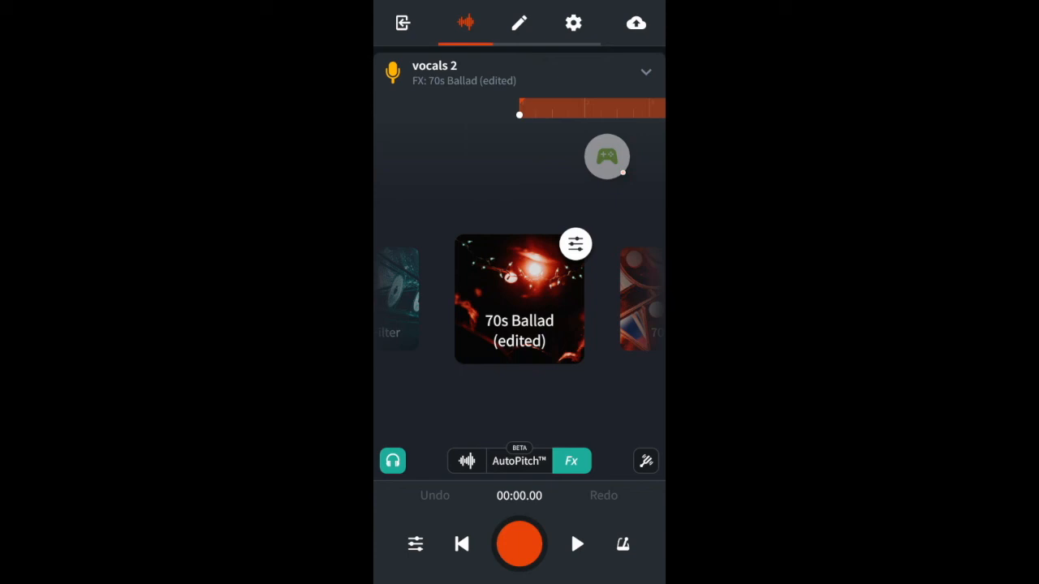
pyautogui.click(518, 461)
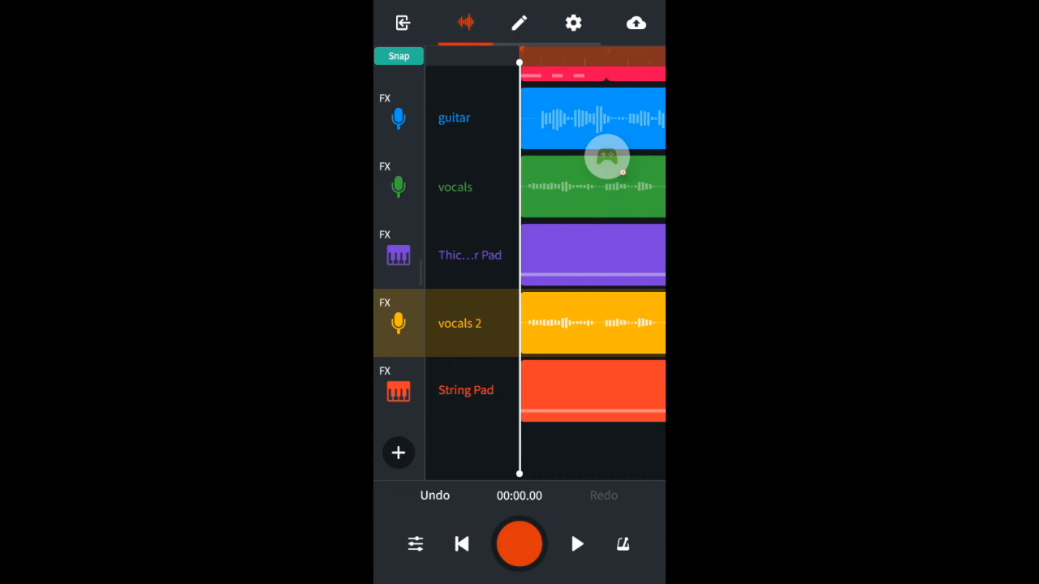
# In the mixer, push the vocals track volume slider to full, then scroll down the track list.
pyautogui.click(413, 544)
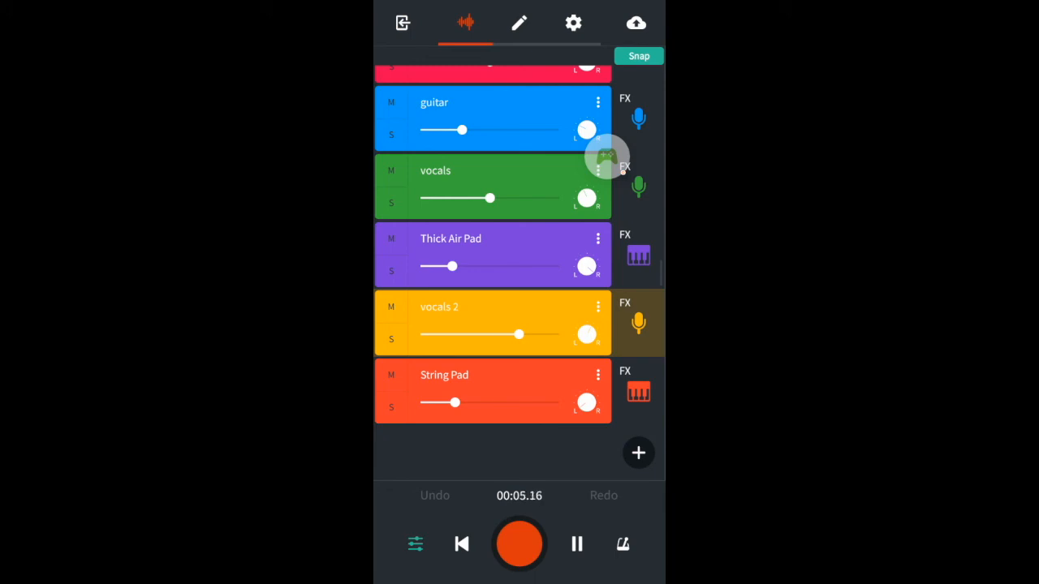
pyautogui.moveTo(489, 198); pyautogui.dragTo(524, 198)
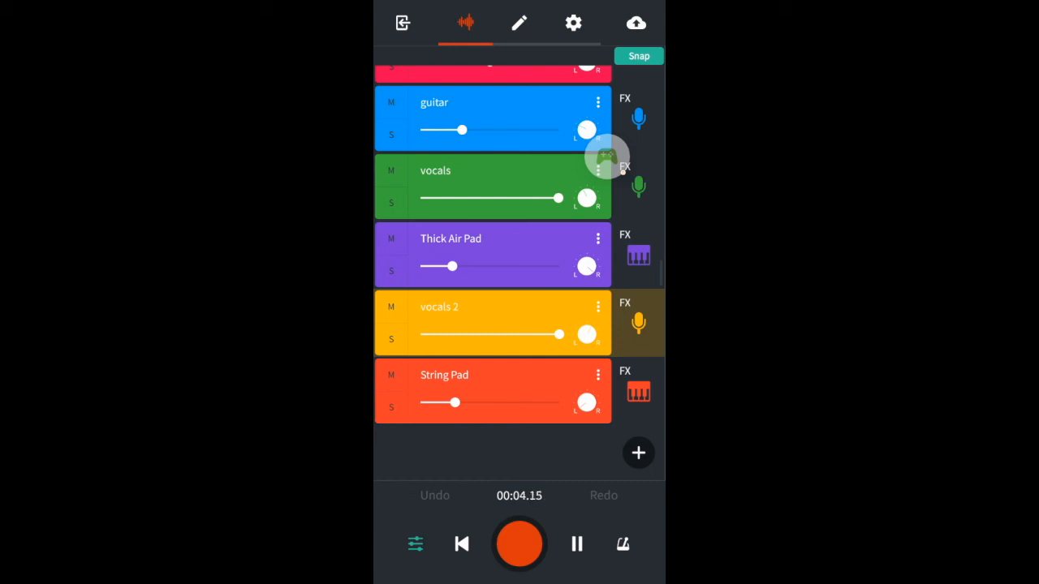
pyautogui.scroll(-3)
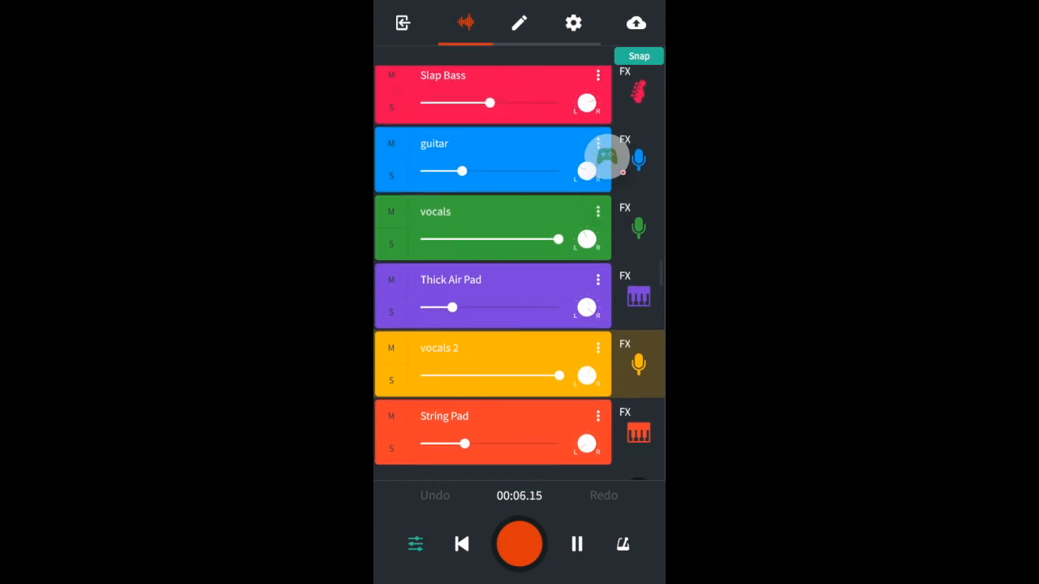